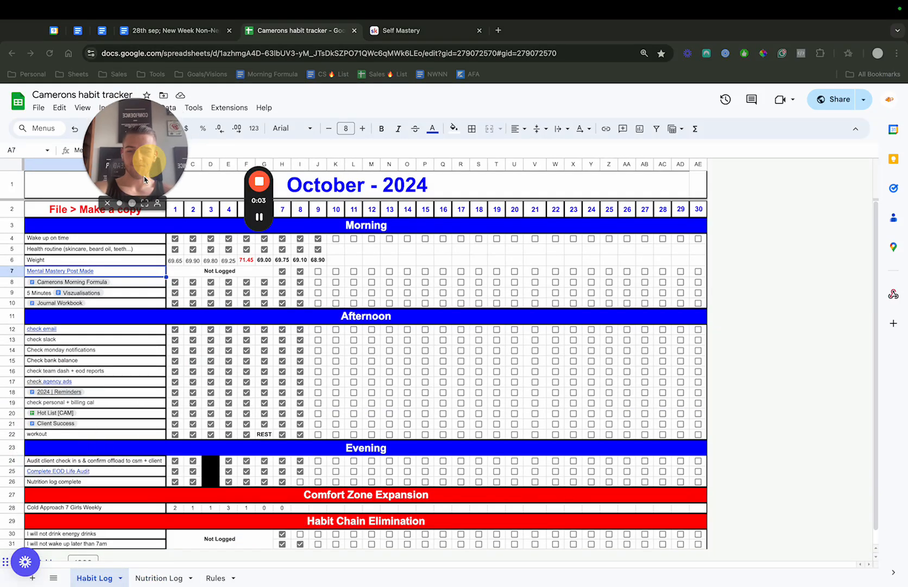
Tick day 8 Nutrition log complete, review the Cold Approach rows, and go to Nutrition Log
click(300, 482)
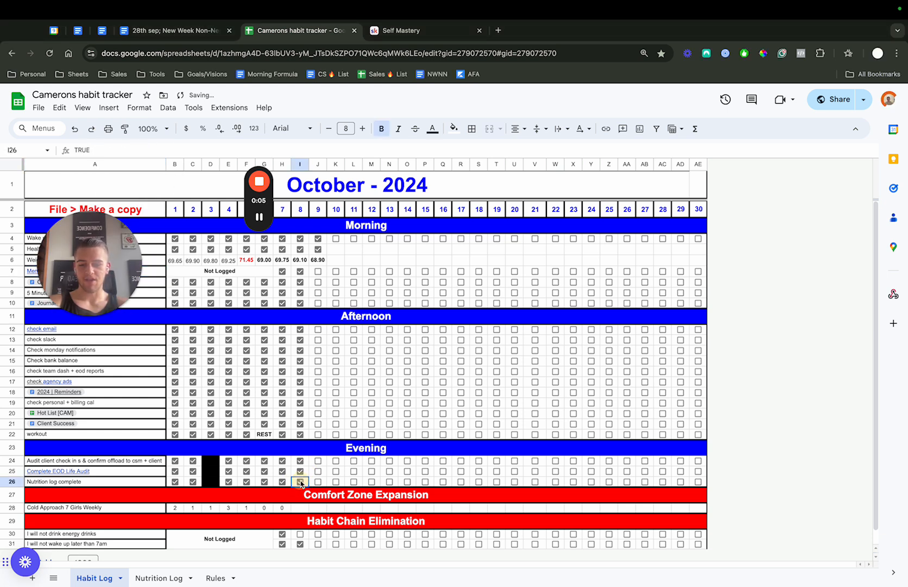
click(300, 508)
text(0)
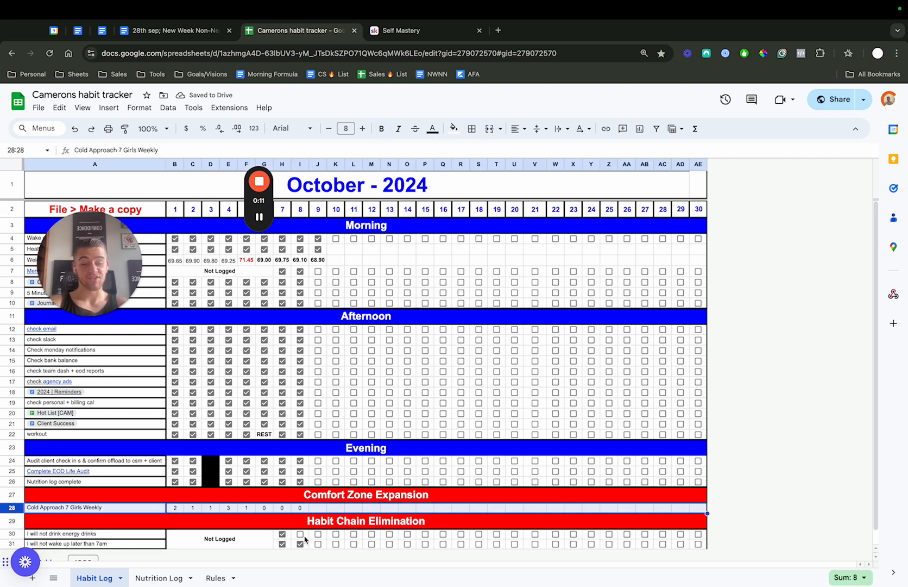
click(300, 534)
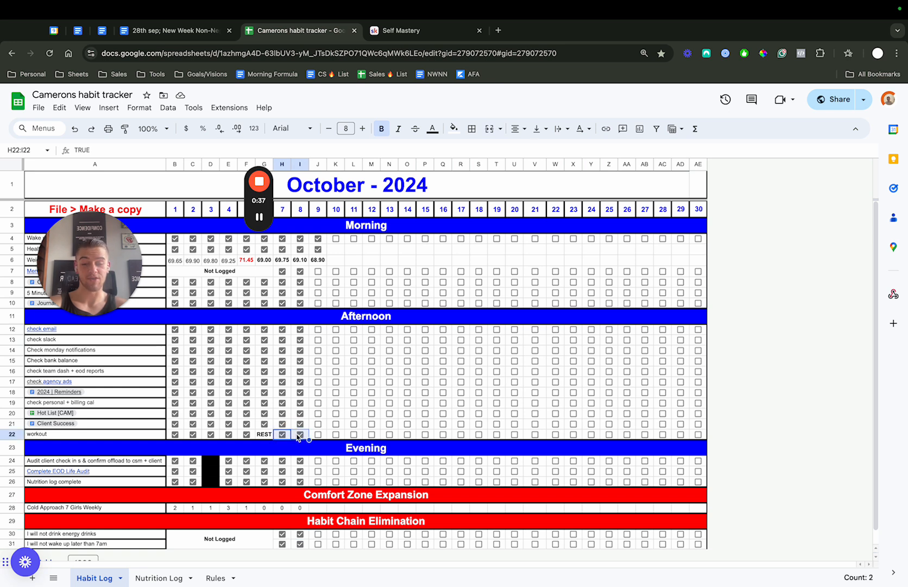
mouse_move(357, 178)
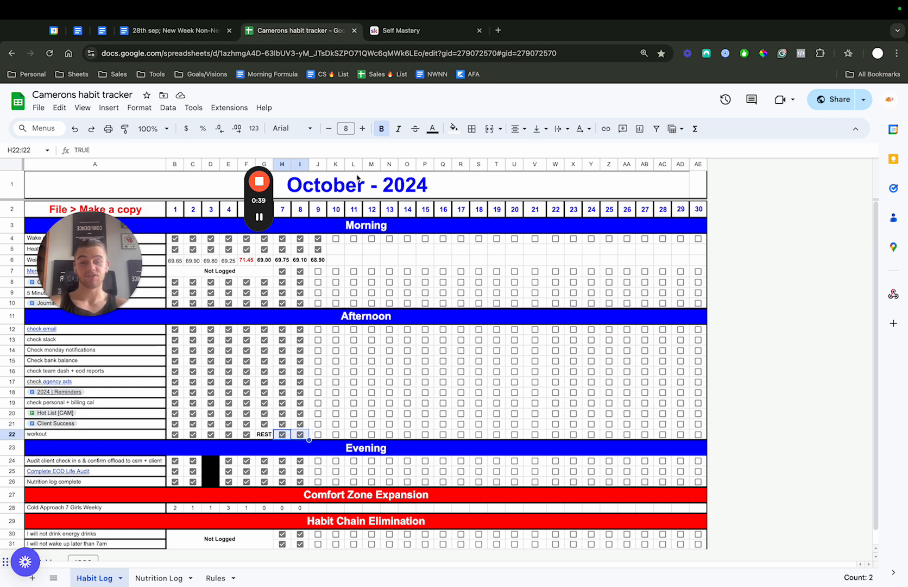
click(158, 577)
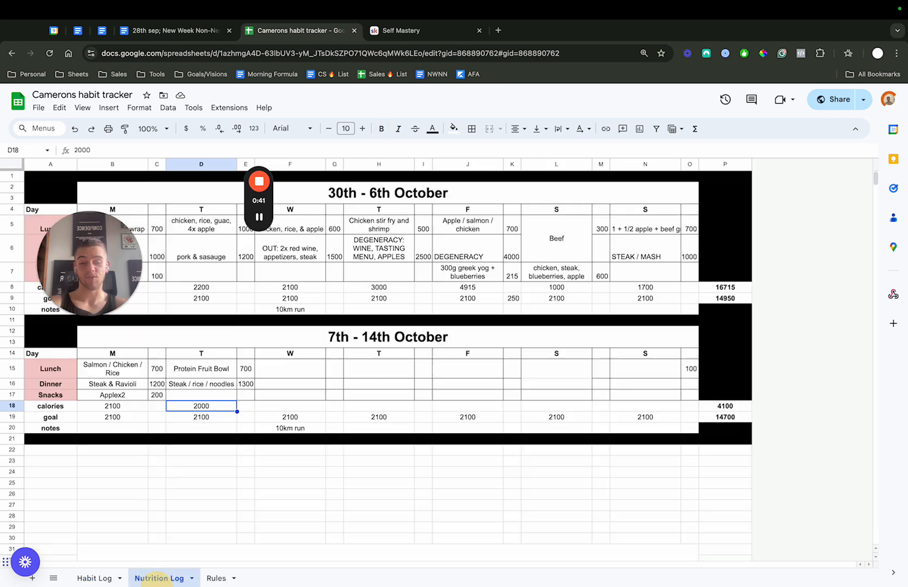
Check Tuesday's Protein Fruit Bowl lunch and steak-noodle dinner calories, then return to Habit Log
click(201, 368)
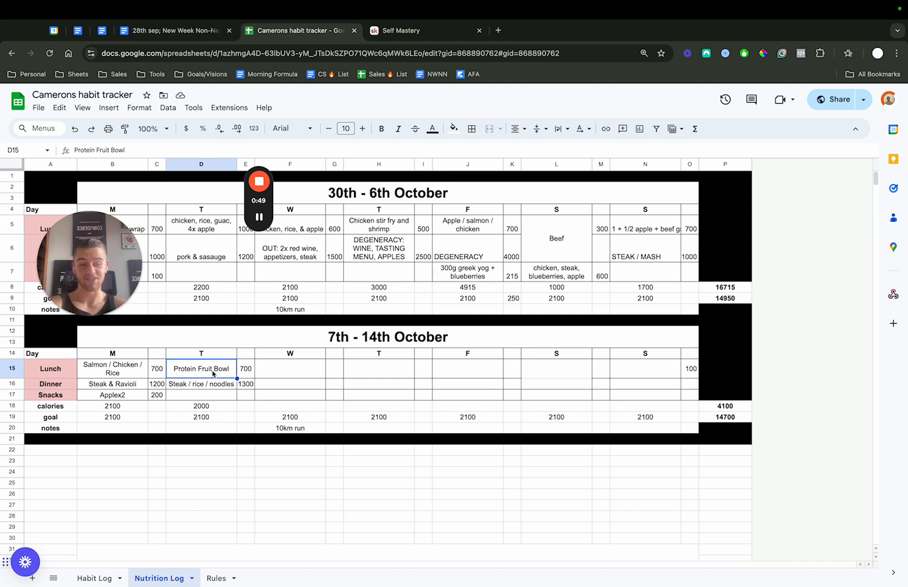
click(201, 383)
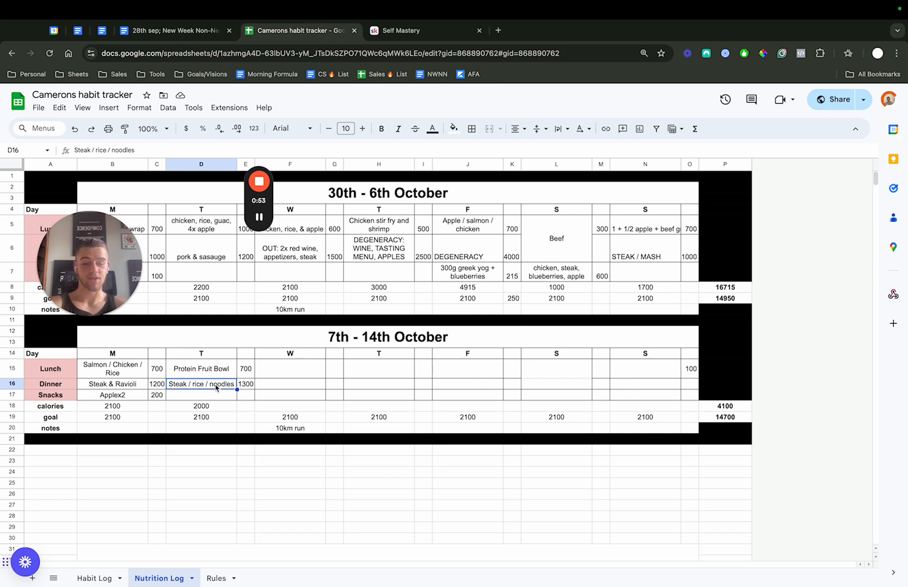
double_click(223, 384)
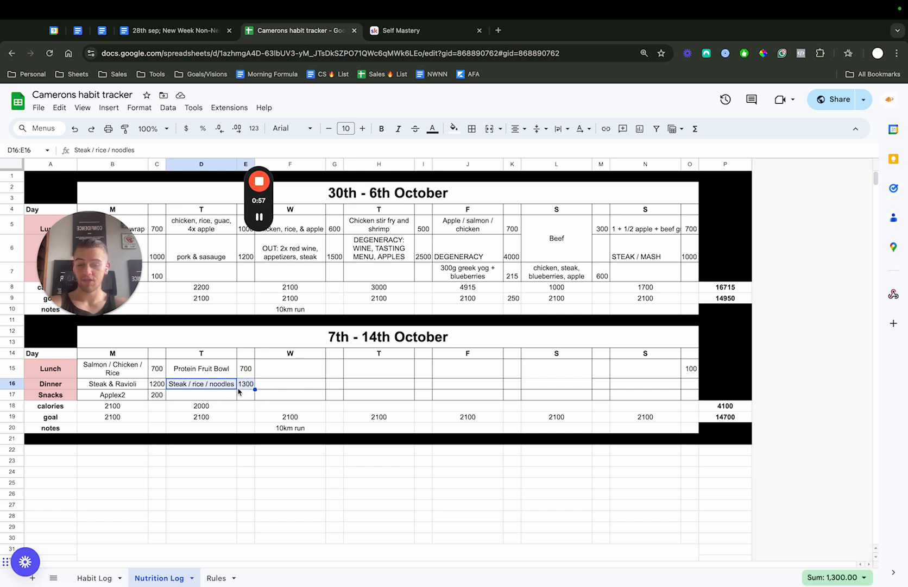
click(245, 384)
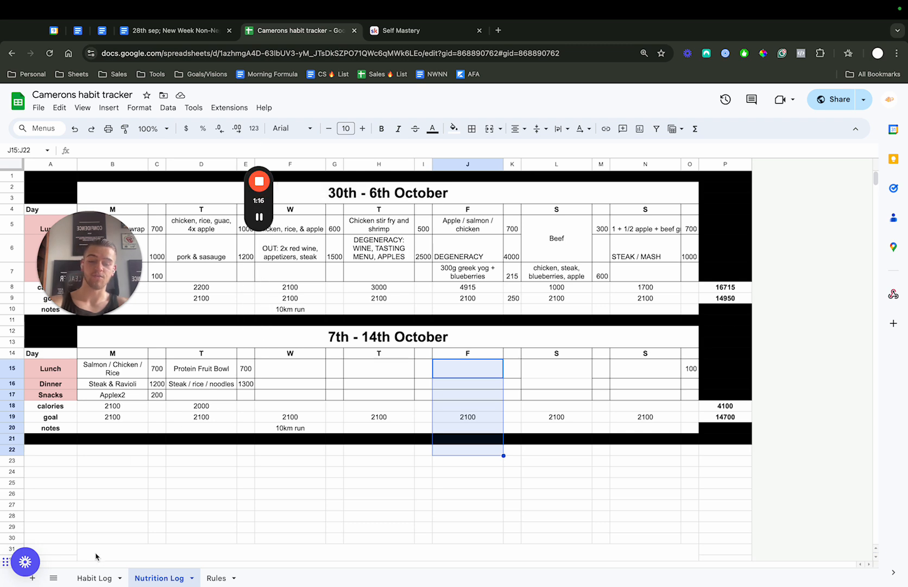
click(94, 576)
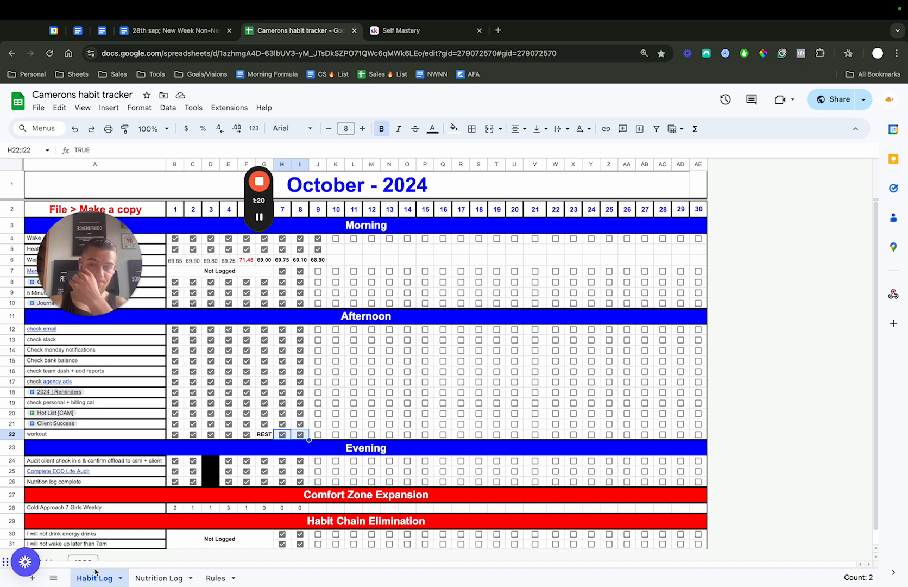
click(258, 183)
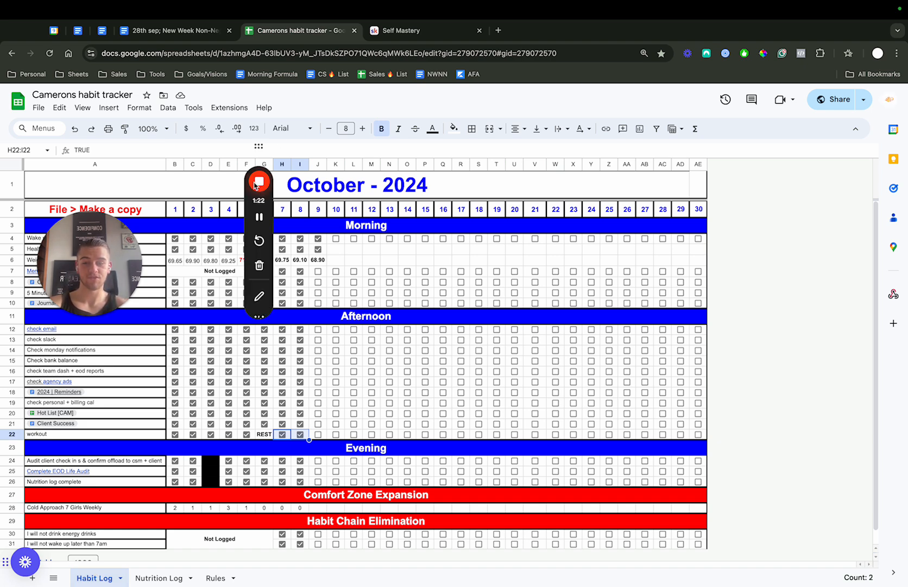